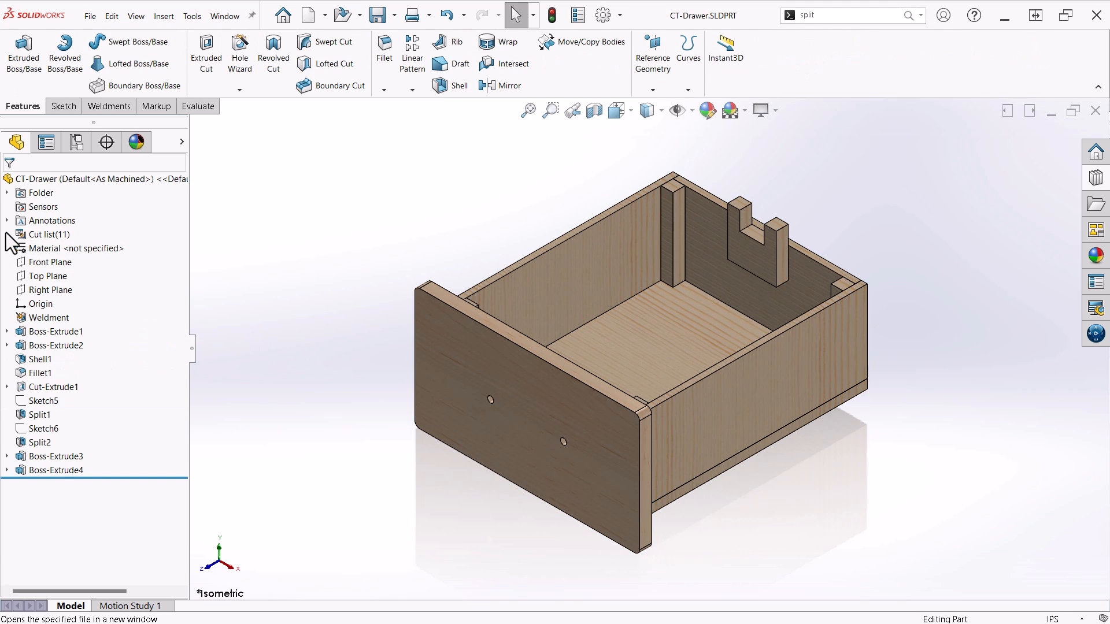
Expand the finished drawer's cut list to show its grouped boards.
{"action": "left_click", "coordinate": [7, 235]}
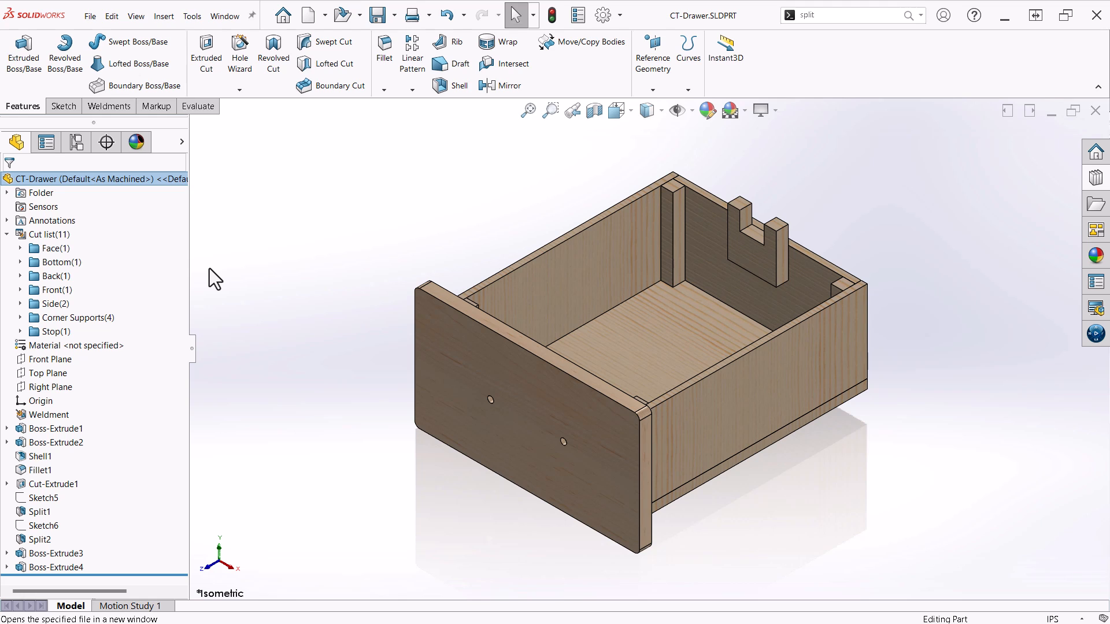
{"action": "mouse_move", "coordinate": [138, 270]}
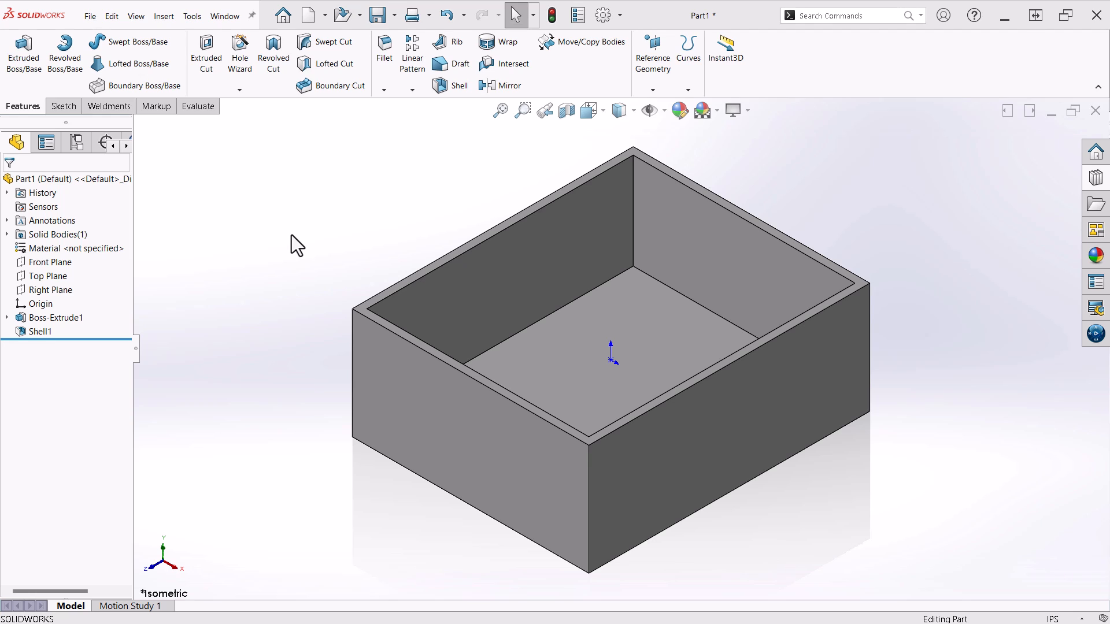
{"action": "mouse_move", "coordinate": [215, 357]}
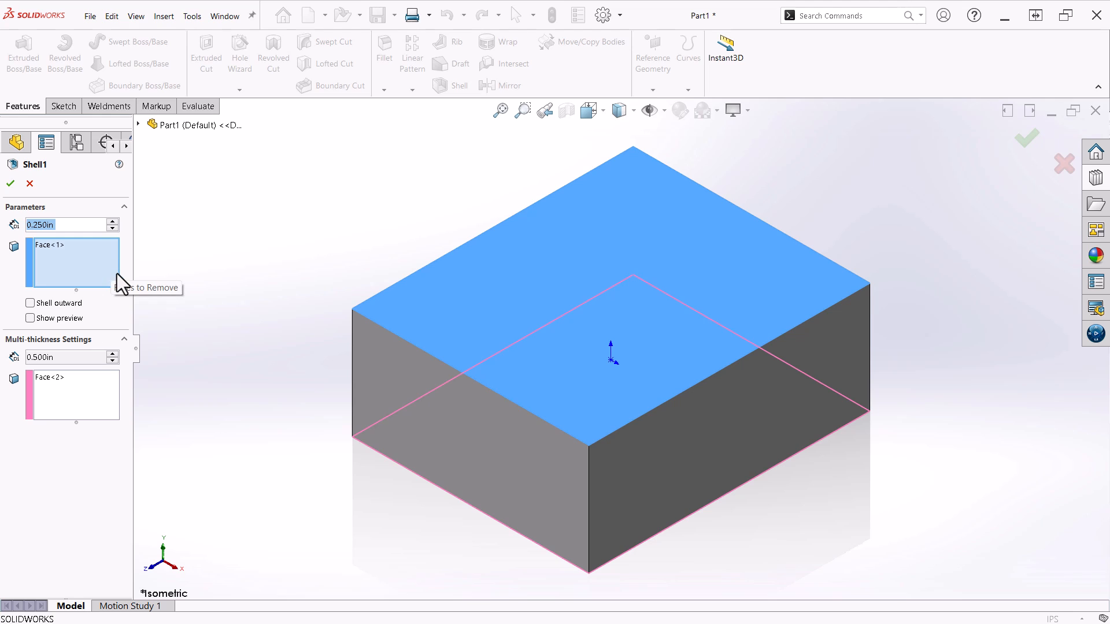
{"action": "mouse_move", "coordinate": [103, 407]}
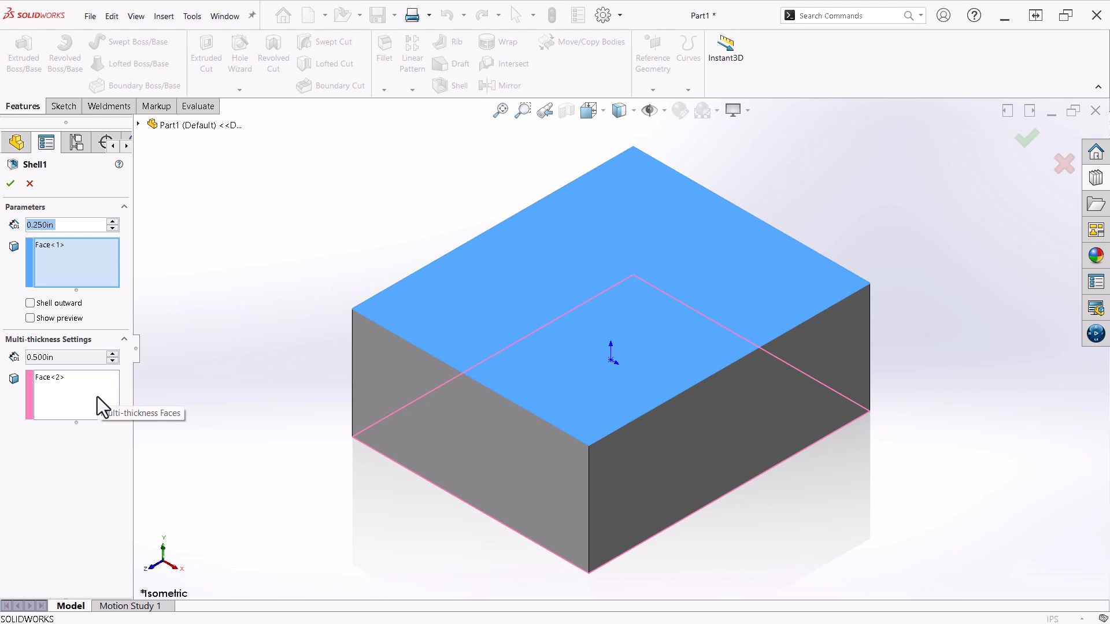
{"action": "left_click", "coordinate": [10, 184]}
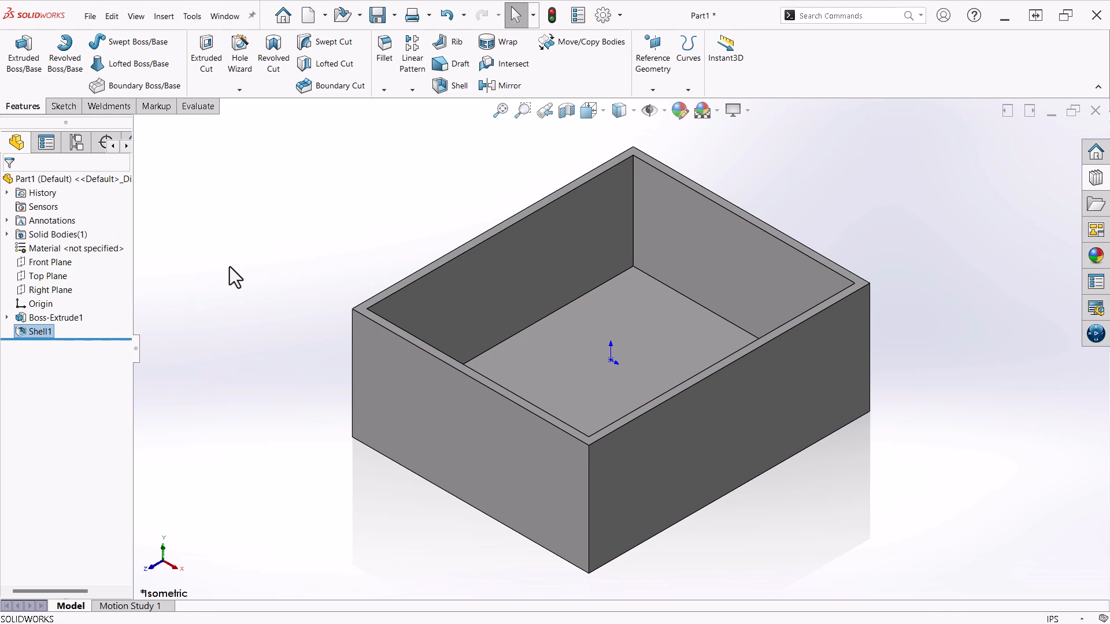
Sketch a horizontal line across the box side on the Right Plane, viewed normal to the plane.
{"action": "left_click", "coordinate": [633, 110]}
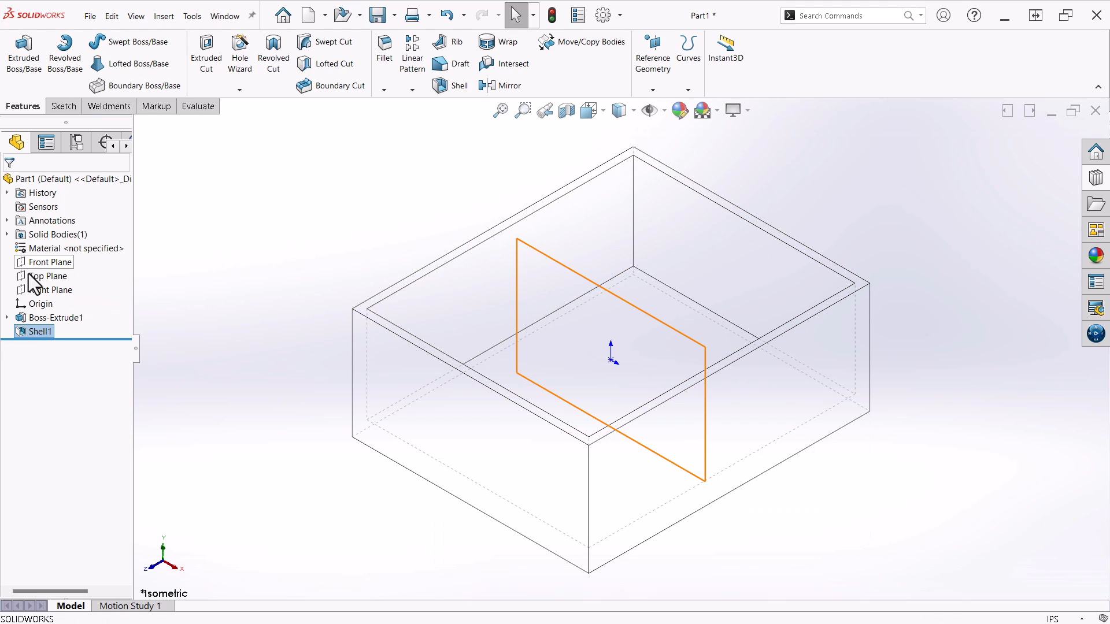
{"action": "left_click", "coordinate": [50, 289]}
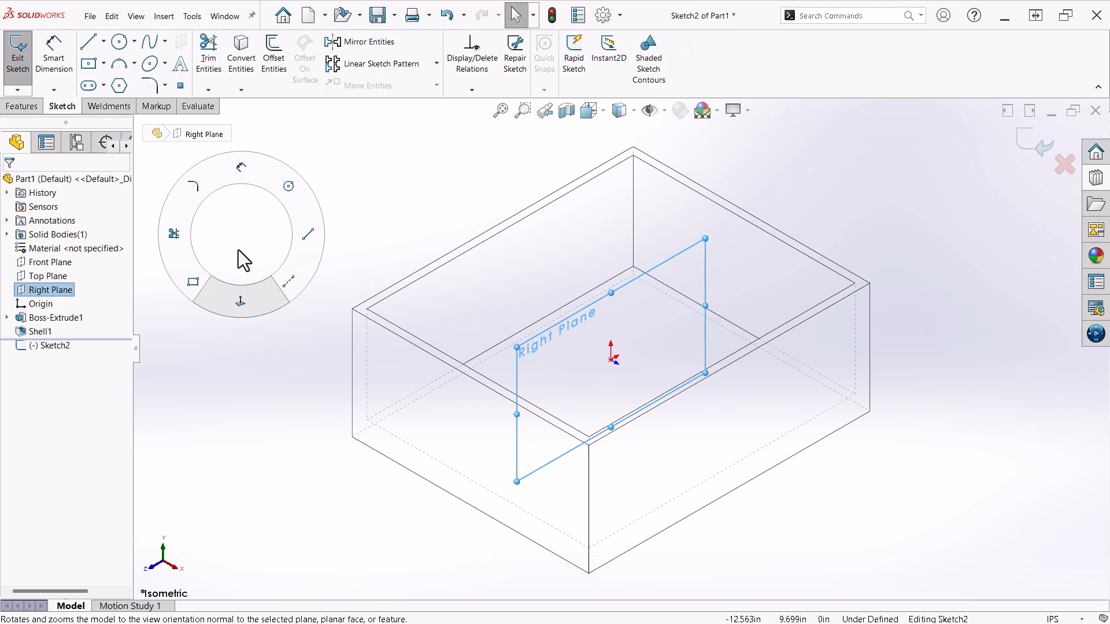
{"action": "left_click", "coordinate": [239, 301]}
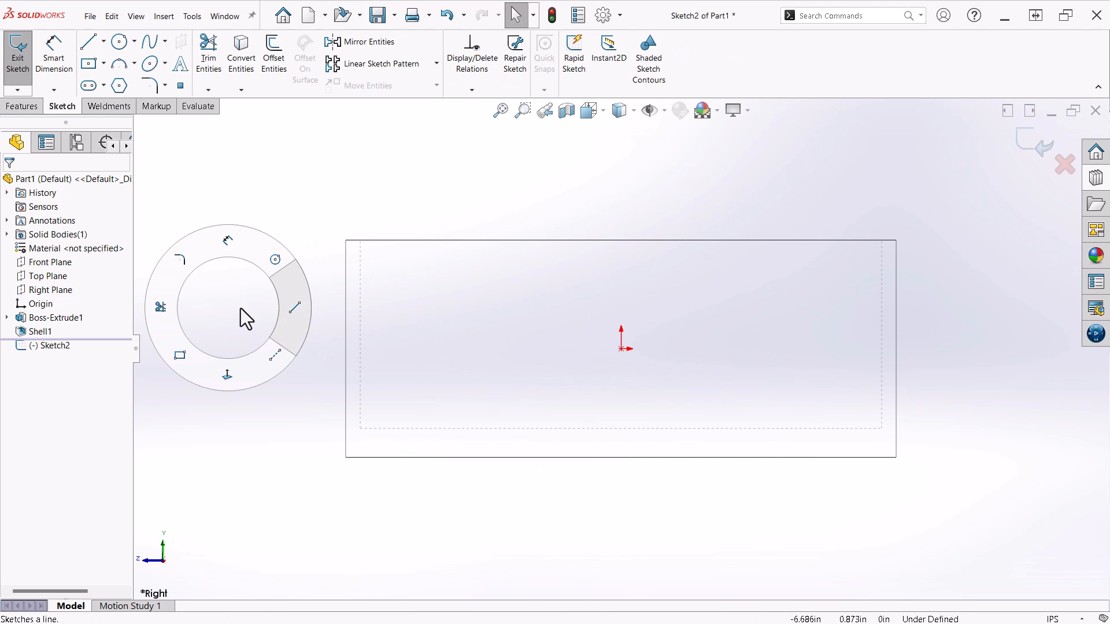
{"action": "left_click_drag", "start_coordinate": [357, 416], "coordinate": [628, 421]}
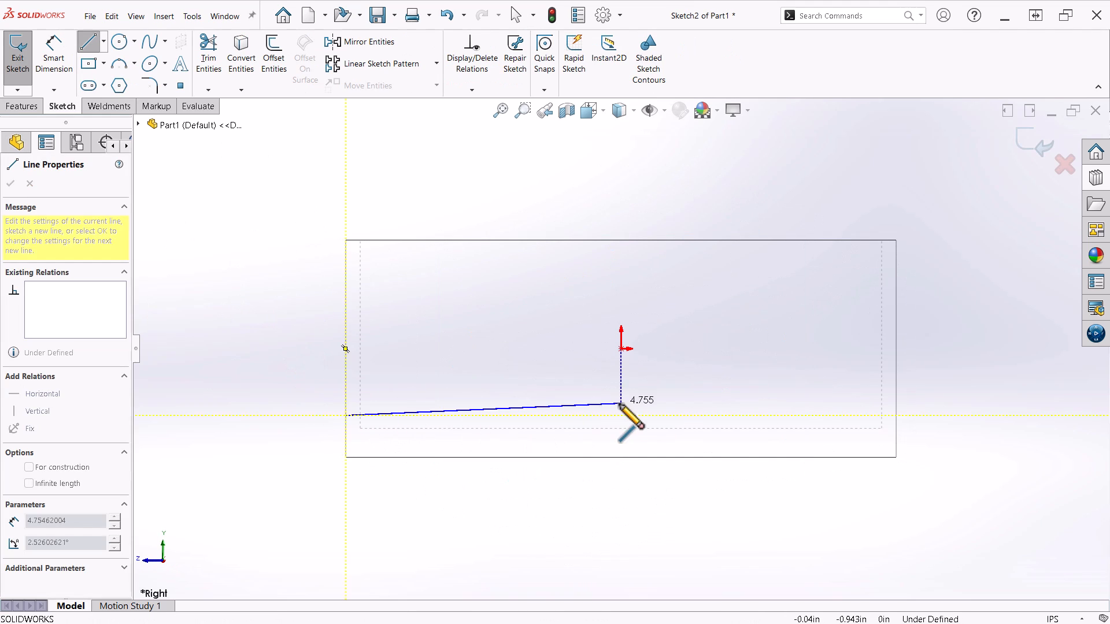
{"action": "left_click", "coordinate": [894, 415]}
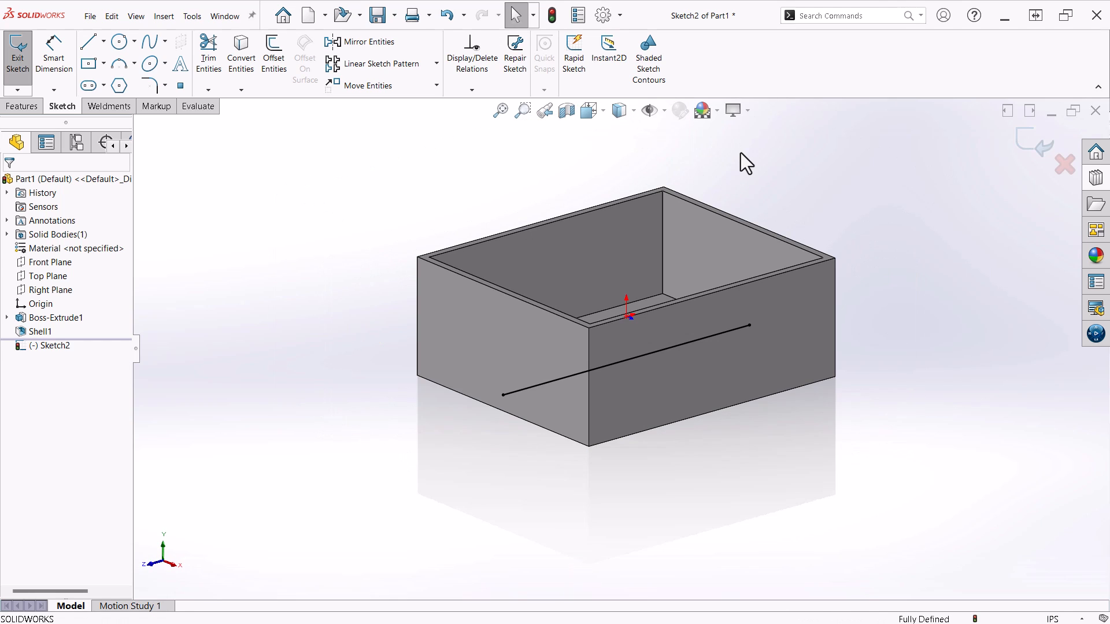
Run the Split feature using the sketched line, cutting the box into bottom and walls and keeping both bodies.
{"action": "left_click", "coordinate": [843, 15]}
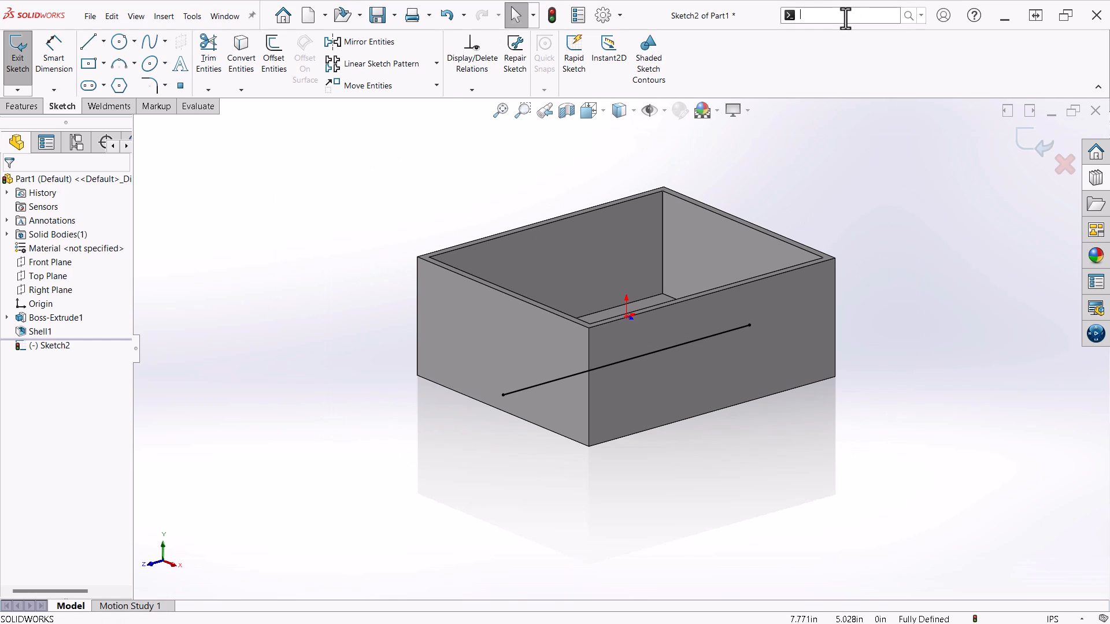
{"action": "type", "text": "split"}
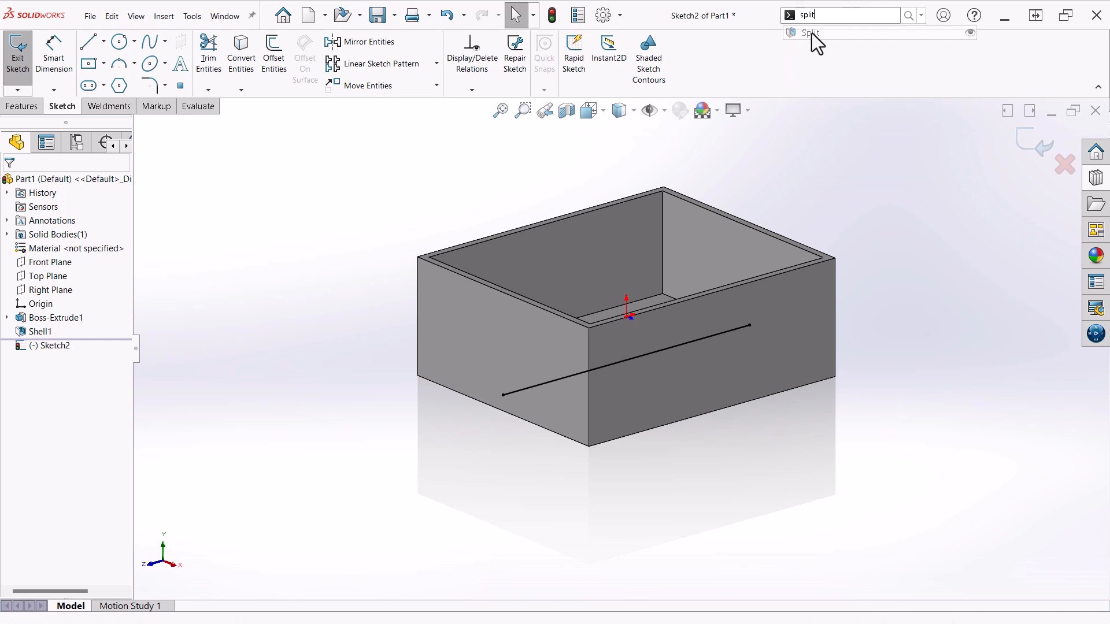
{"action": "left_click", "coordinate": [809, 33]}
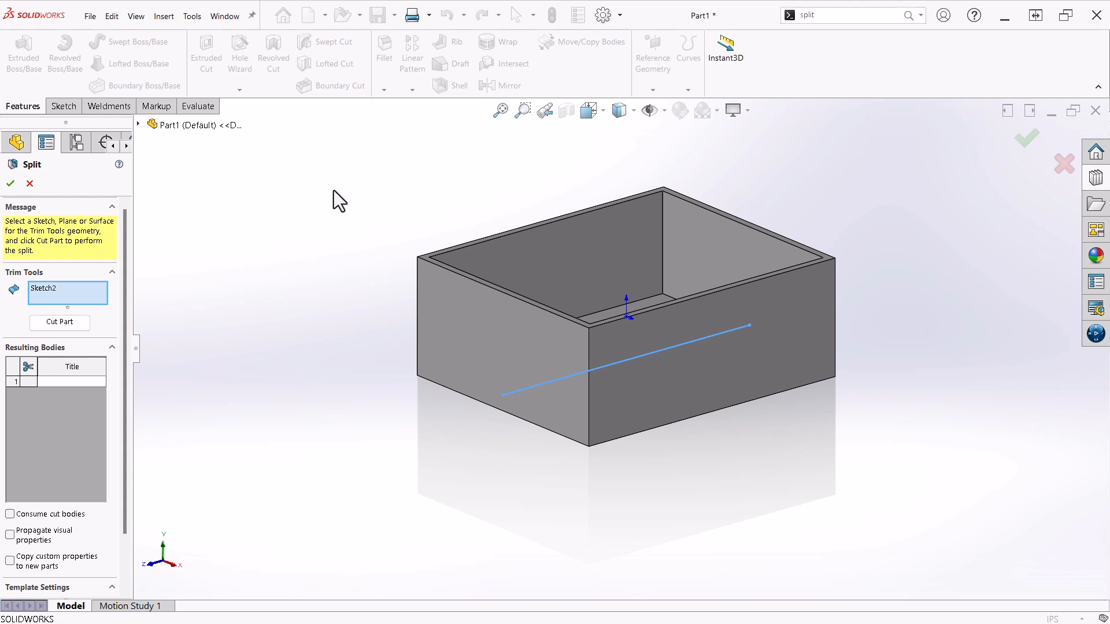
{"action": "mouse_move", "coordinate": [198, 314]}
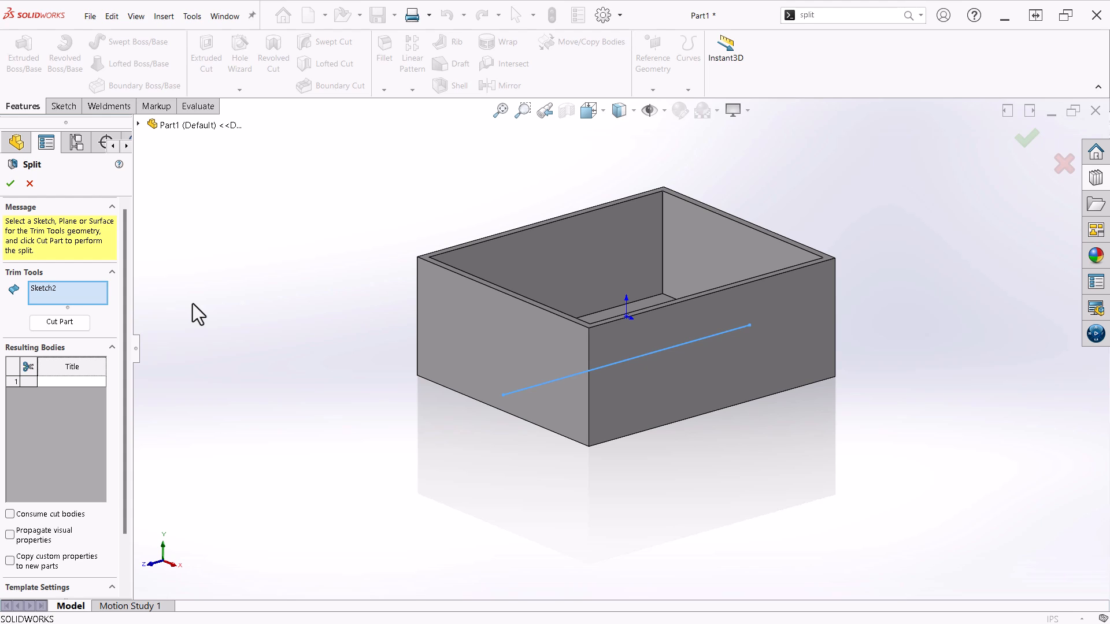
{"action": "left_click", "coordinate": [59, 322]}
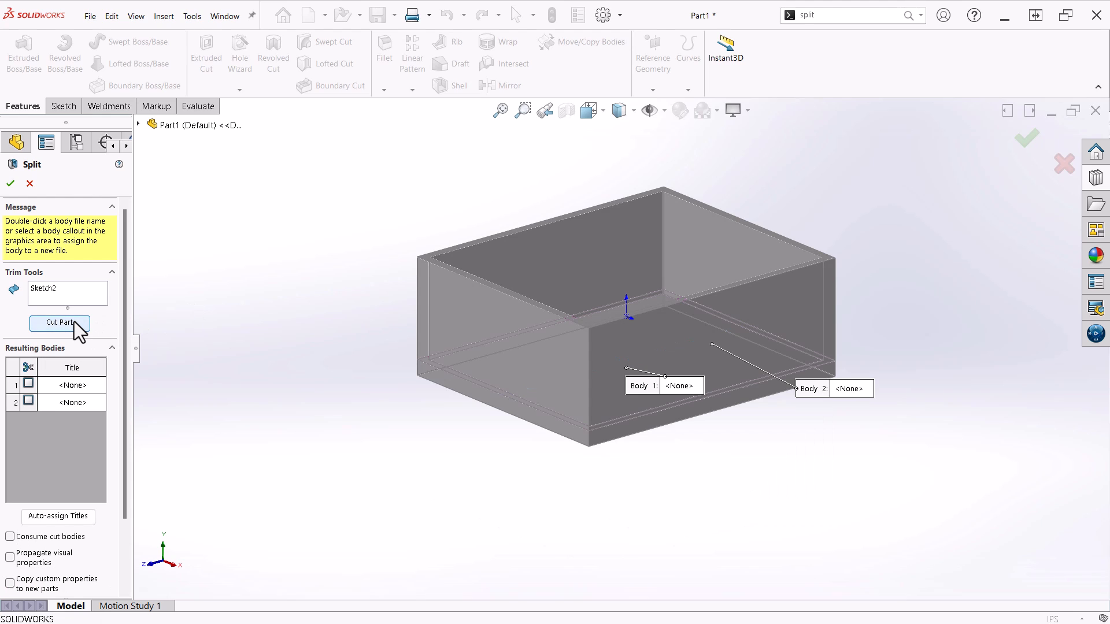
{"action": "left_click", "coordinate": [27, 403]}
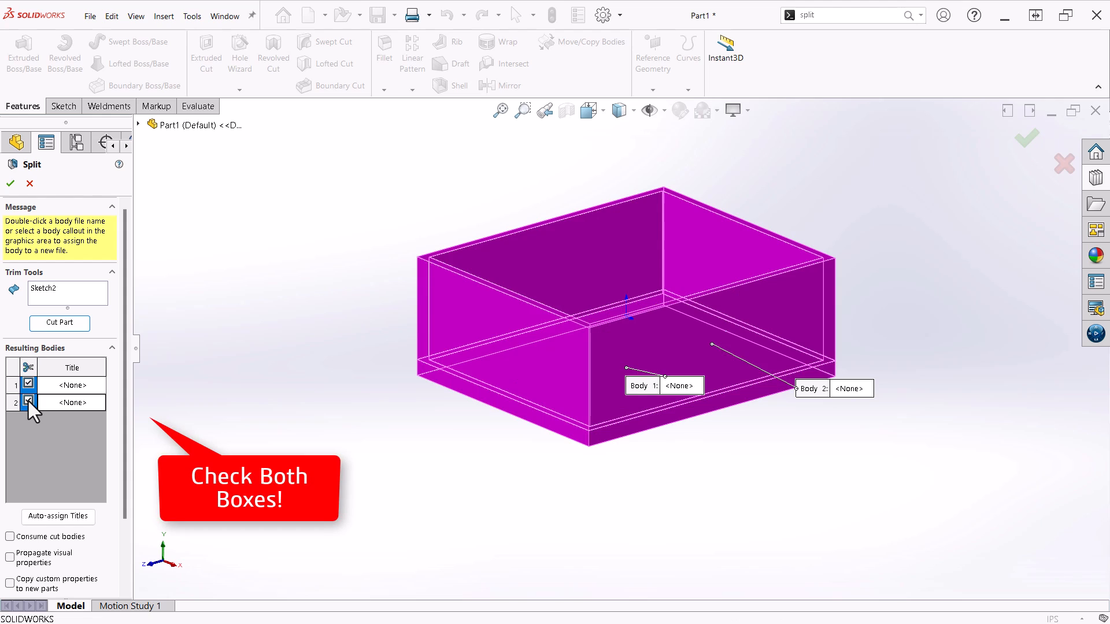
{"action": "left_click", "coordinate": [10, 183]}
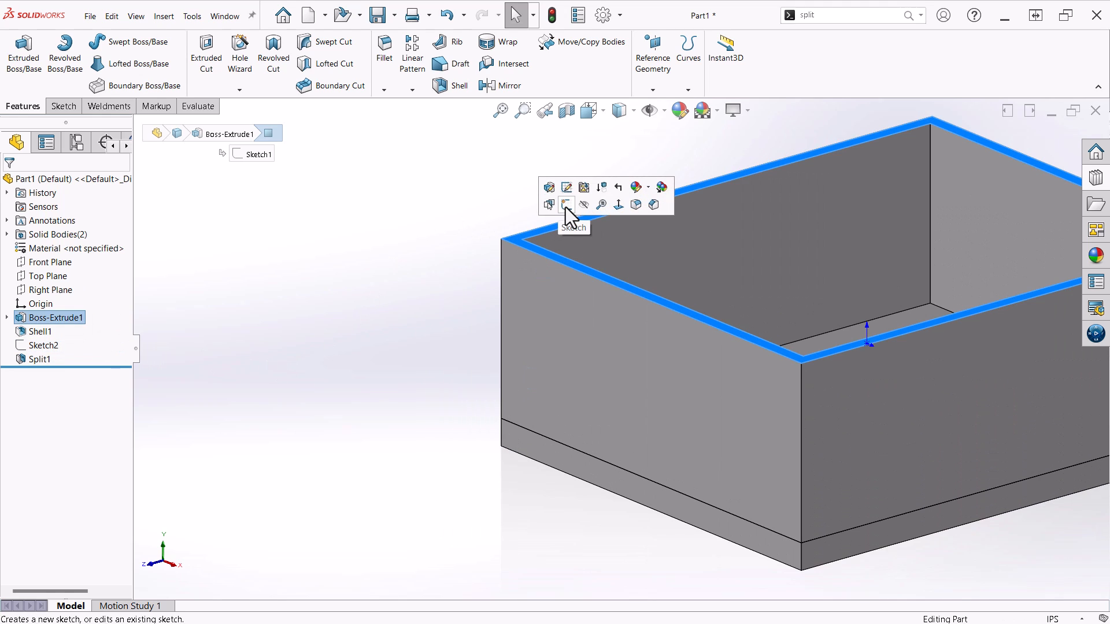
Sketch corner split lines on the top face of the walls for the second split.
{"action": "left_click", "coordinate": [566, 206]}
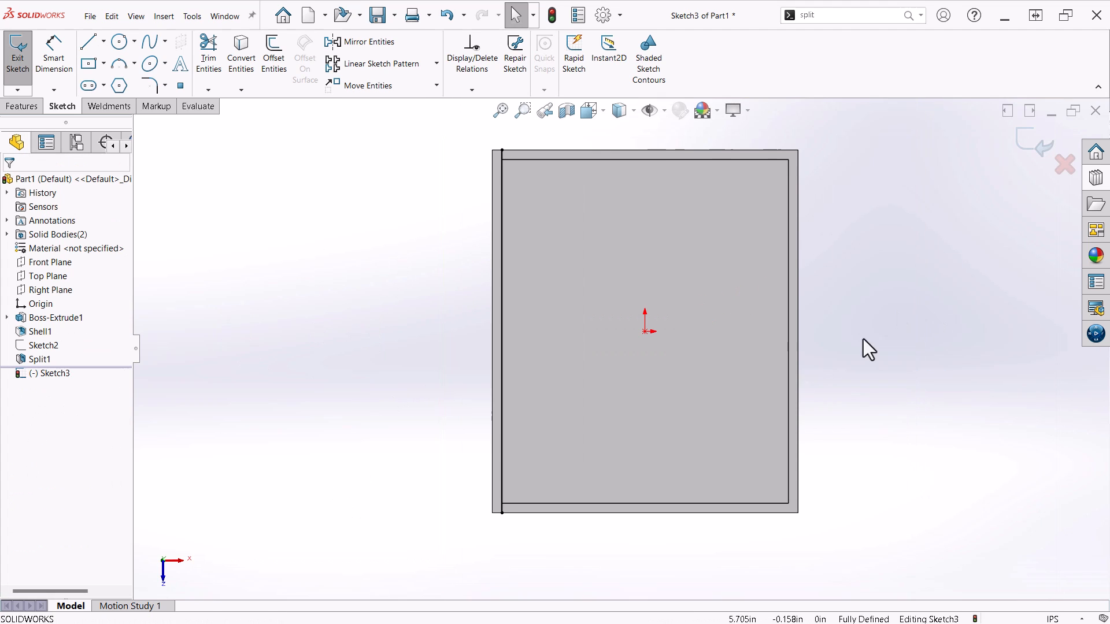
{"action": "left_click_drag", "start_coordinate": [644, 333], "coordinate": [726, 435]}
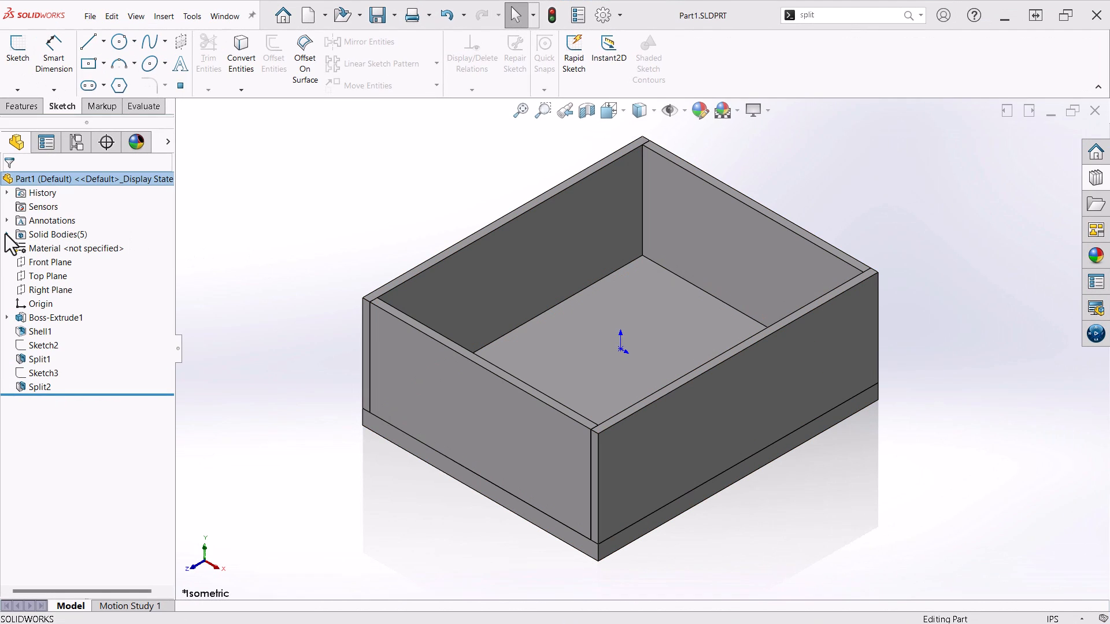
Expand Solid Bodies(5) to list the five split bodies.
{"action": "left_click", "coordinate": [7, 234]}
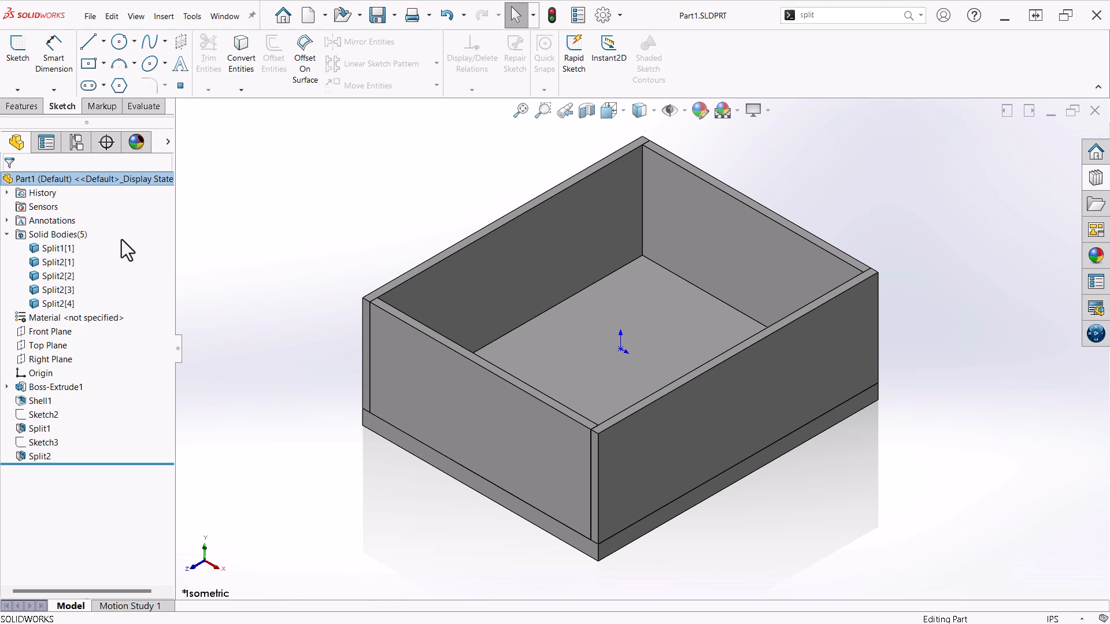
{"action": "mouse_move", "coordinate": [102, 106]}
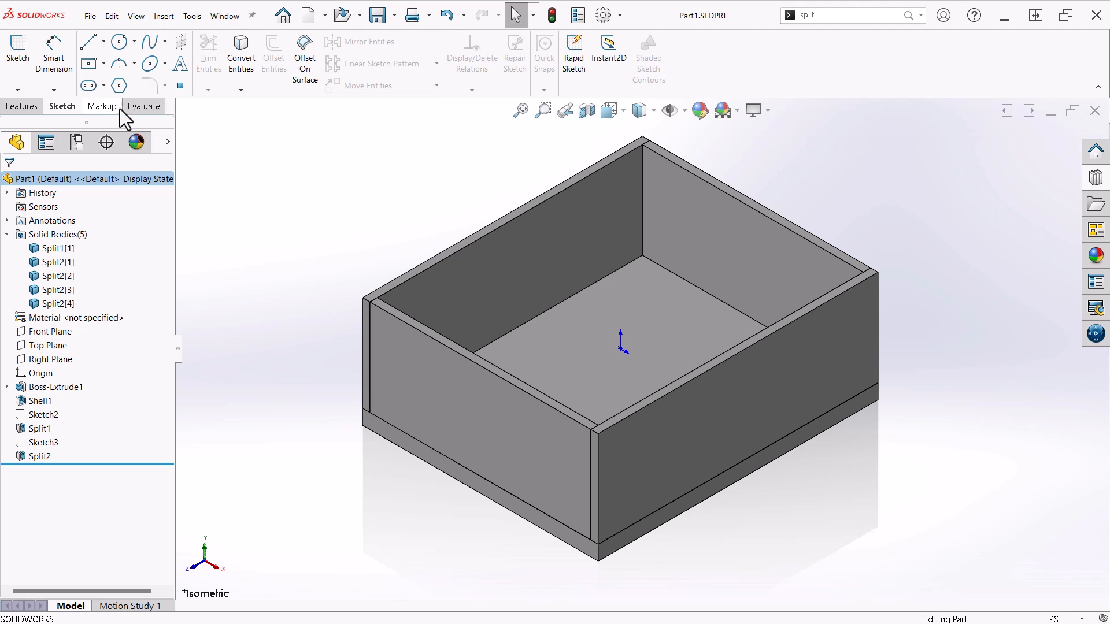
Enable the Weldments ribbon tab and add a Weldment feature to the split part.
{"action": "right_click", "coordinate": [126, 105]}
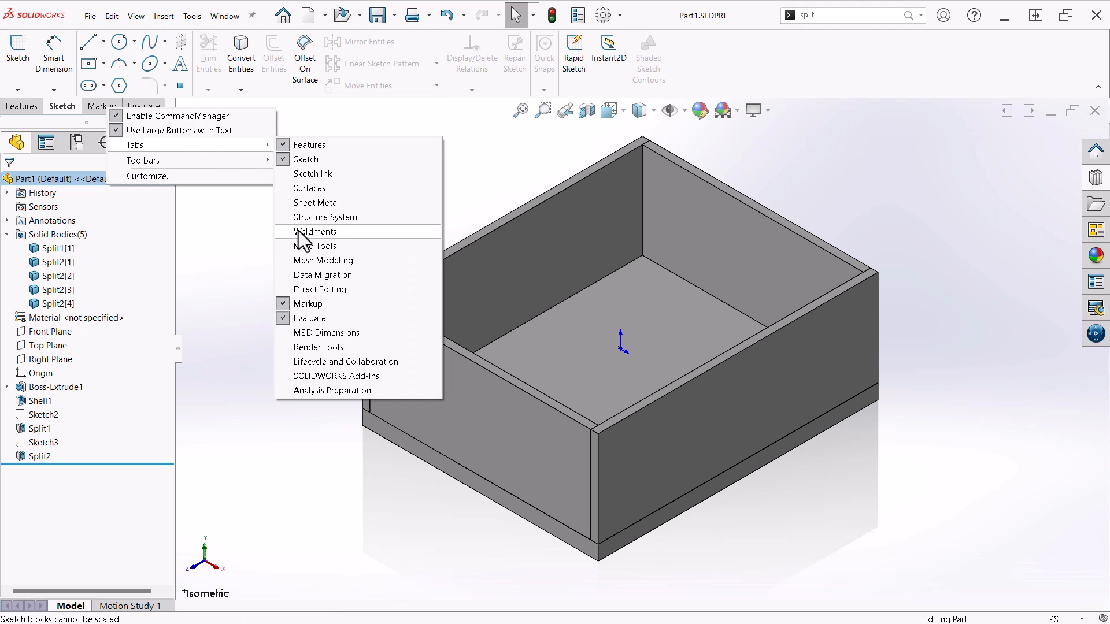
{"action": "left_click", "coordinate": [315, 231]}
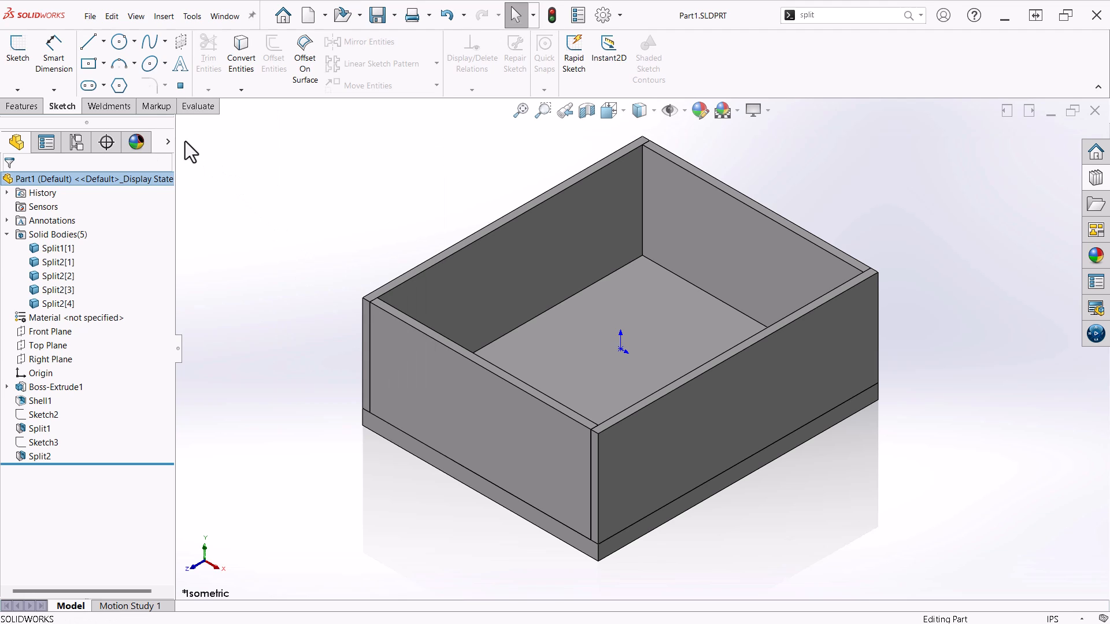
{"action": "left_click", "coordinate": [108, 107]}
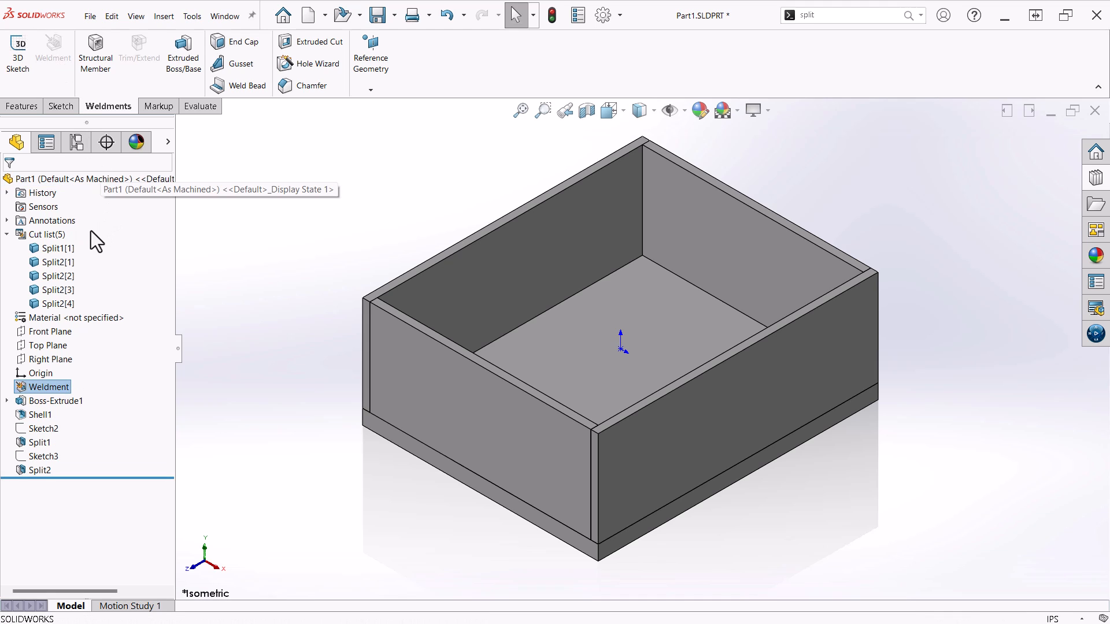
Update the cut list and highlight the bodies of Cut-List-Item2 and Cut-List-Item3.
{"action": "right_click", "coordinate": [43, 235]}
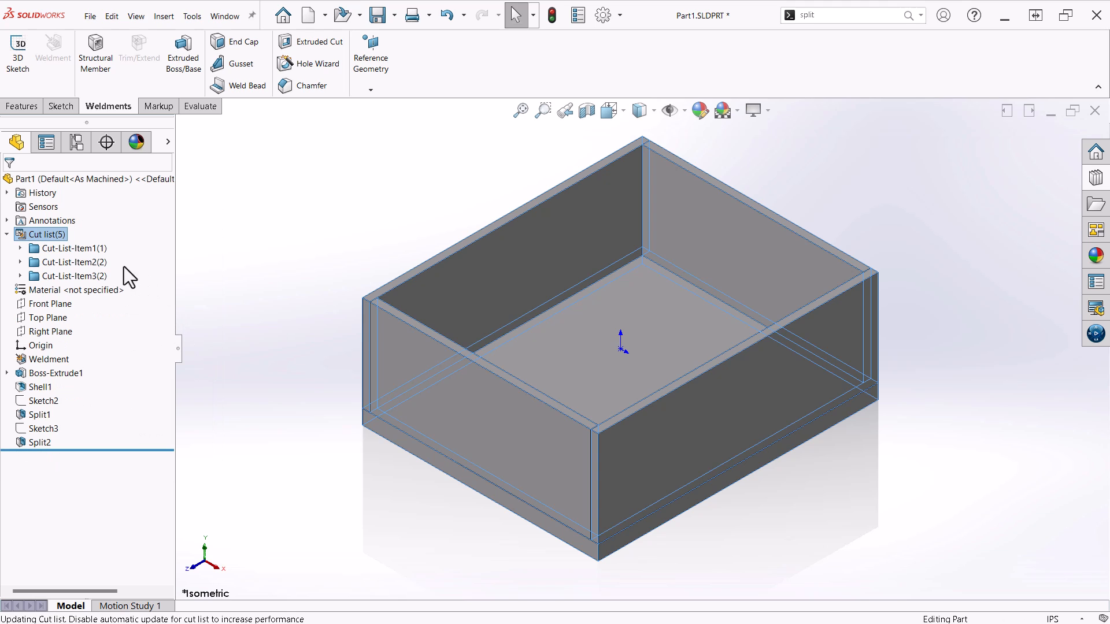
{"action": "left_click", "coordinate": [71, 262]}
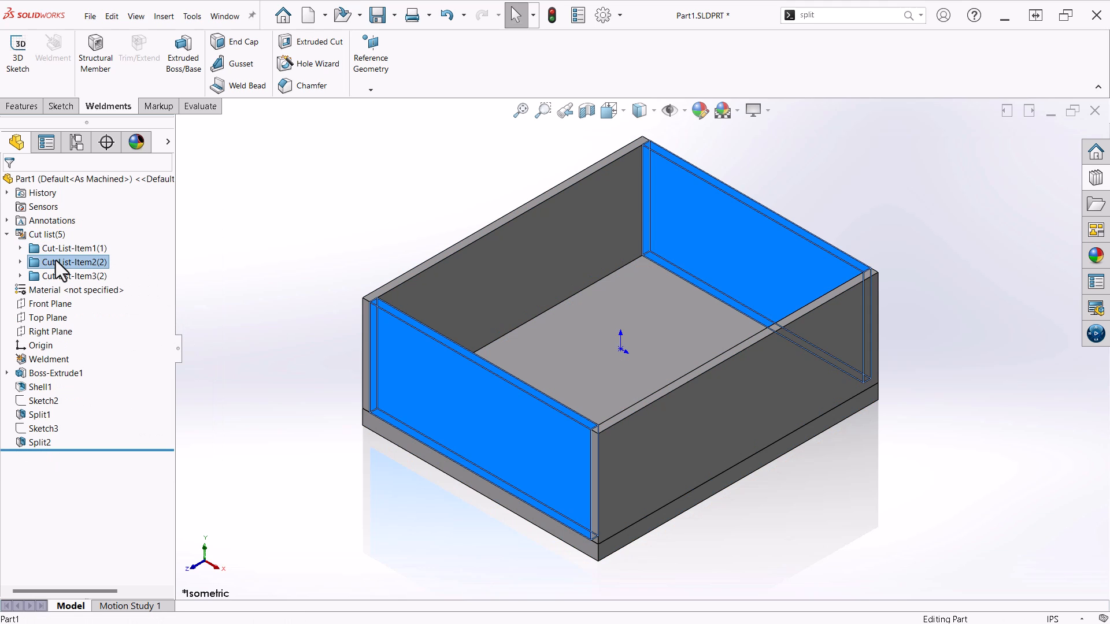
{"action": "left_click", "coordinate": [74, 277]}
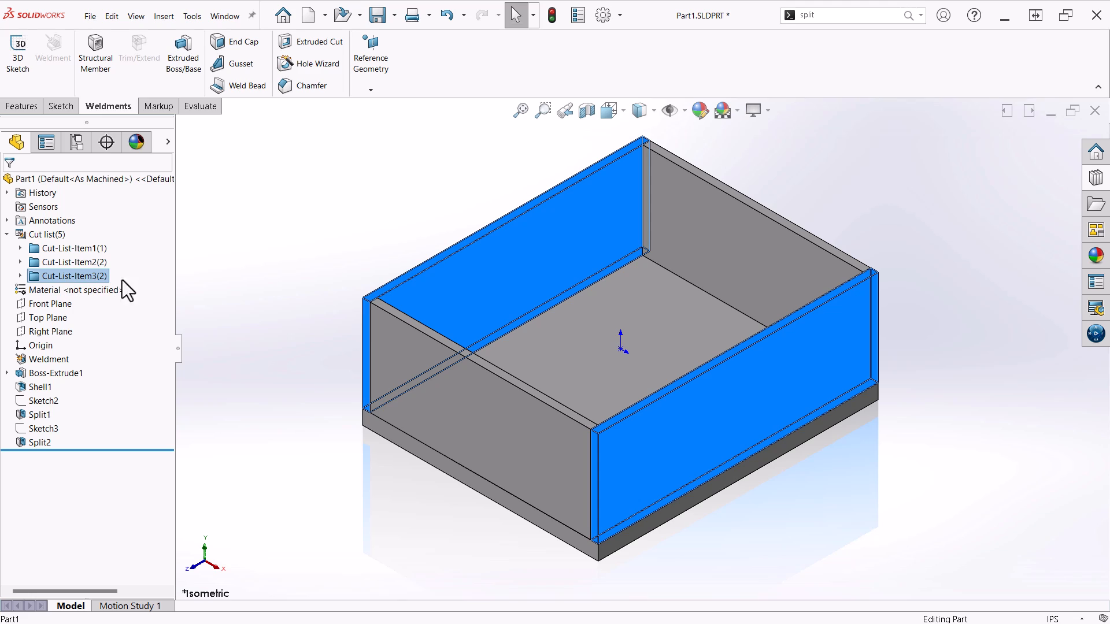